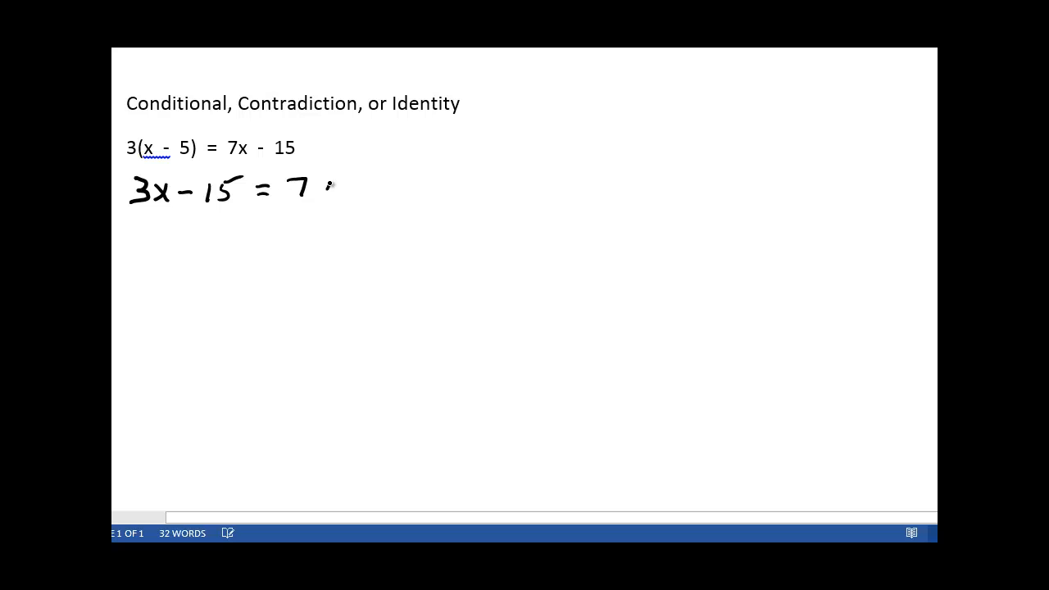
- Handwrite 3x − 15 = 7x − 15 with −7x beneath each side in ink
{"action": "left_click_drag", "start_coordinate": [320, 189], "coordinate": [409, 188]}
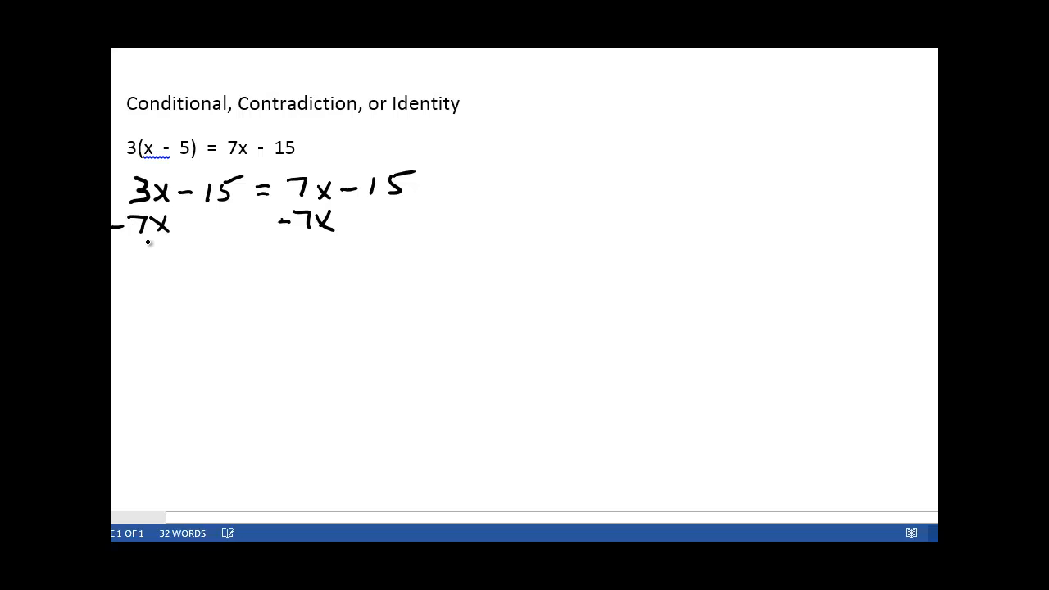
- Cross out the cancelling 7x terms, leaving −4x − 15 = −15 with +15 under both sides
{"action": "left_click_drag", "start_coordinate": [115, 249], "coordinate": [459, 246]}
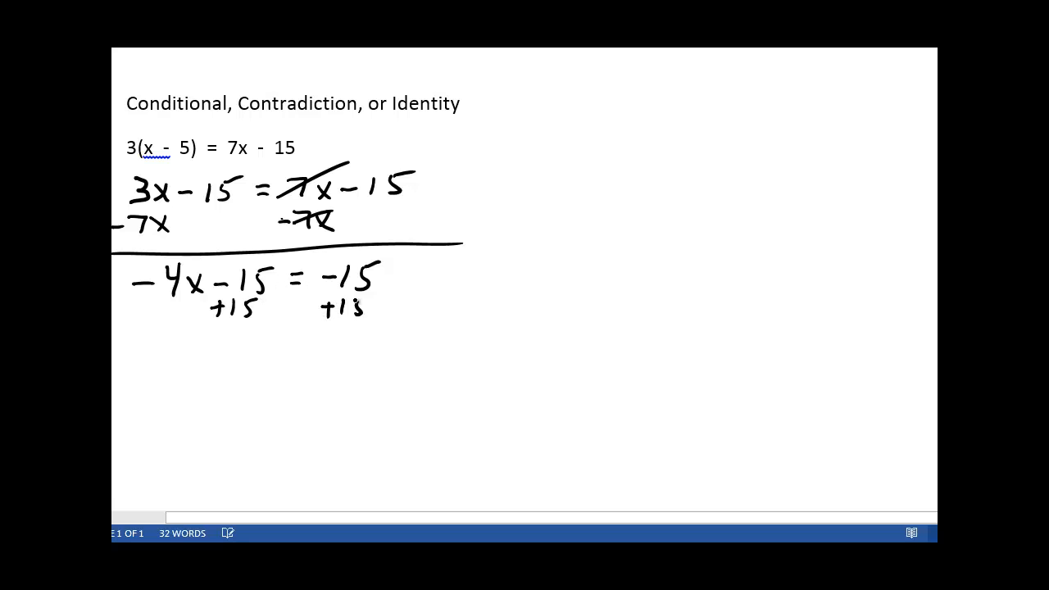
{"action": "left_click_drag", "start_coordinate": [128, 334], "coordinate": [420, 313]}
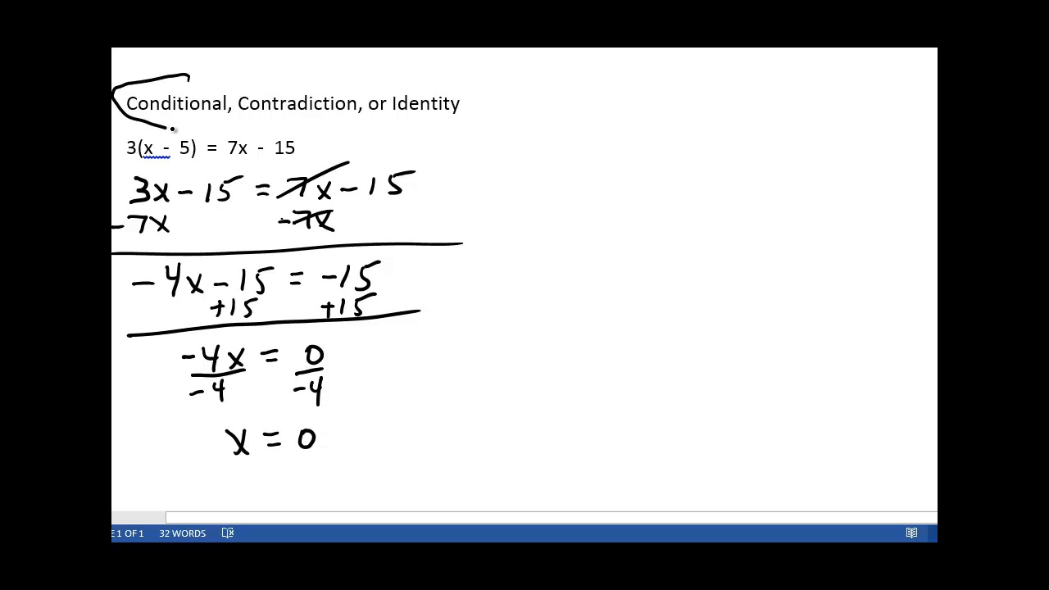
- Circle the word 'Conditional' in the heading with the pen
{"action": "left_click_drag", "start_coordinate": [172, 128], "coordinate": [164, 79]}
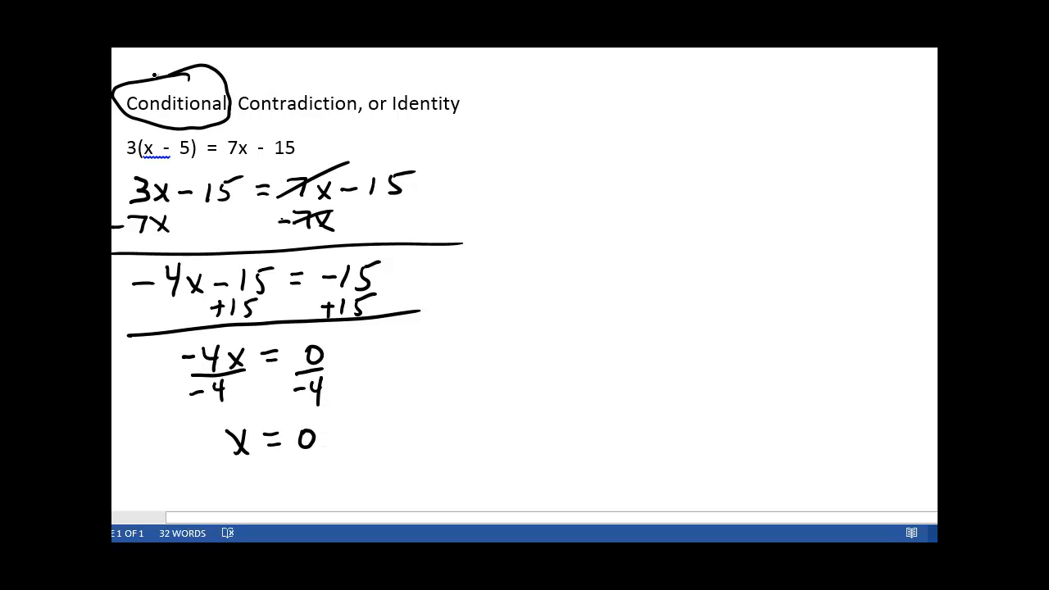